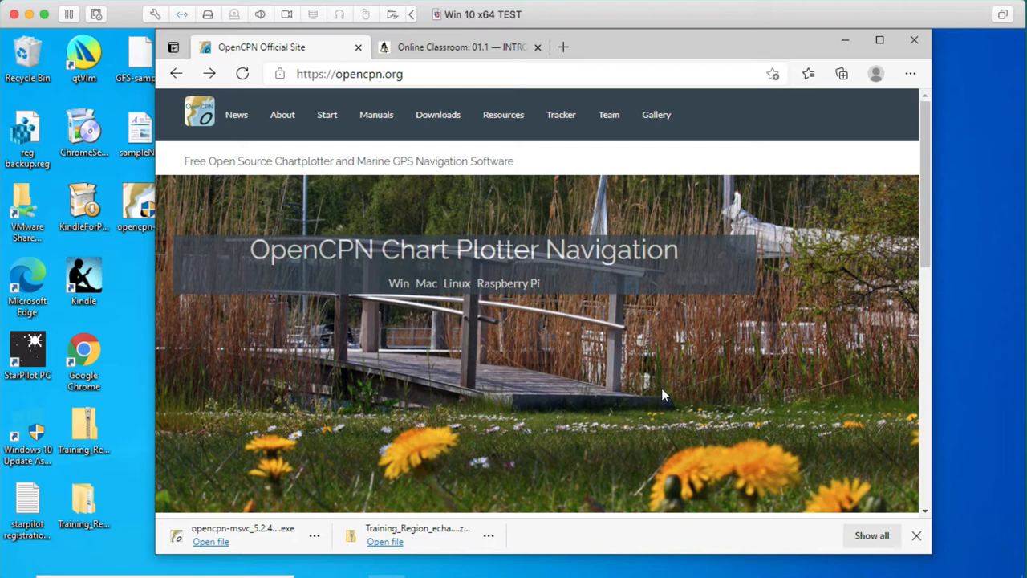
{"action": "mouse_move", "coordinate": [552, 402]}
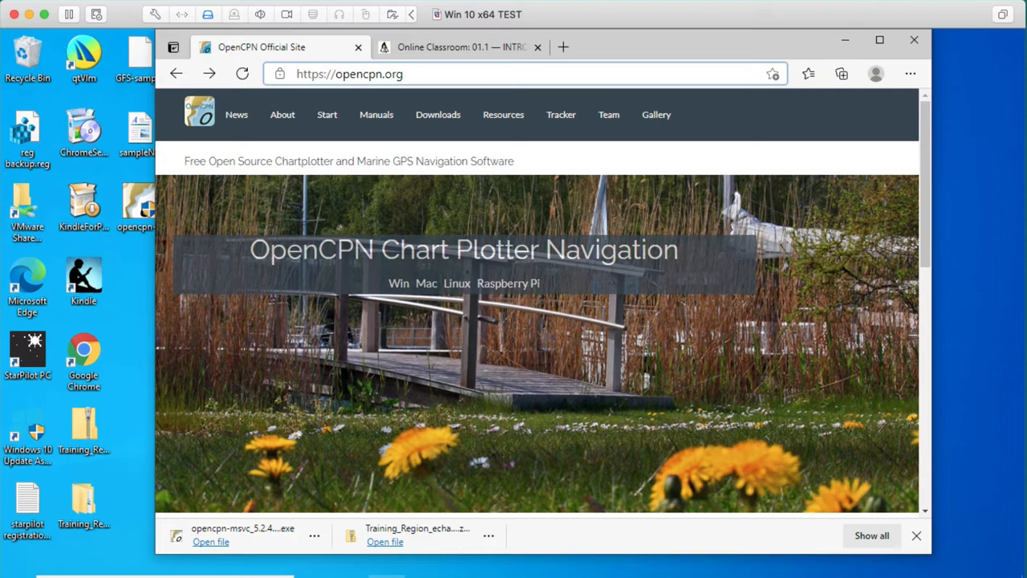
Go to the opencpn.org Downloads page and start downloading the current OpenCPN release
{"action": "left_click", "coordinate": [436, 114]}
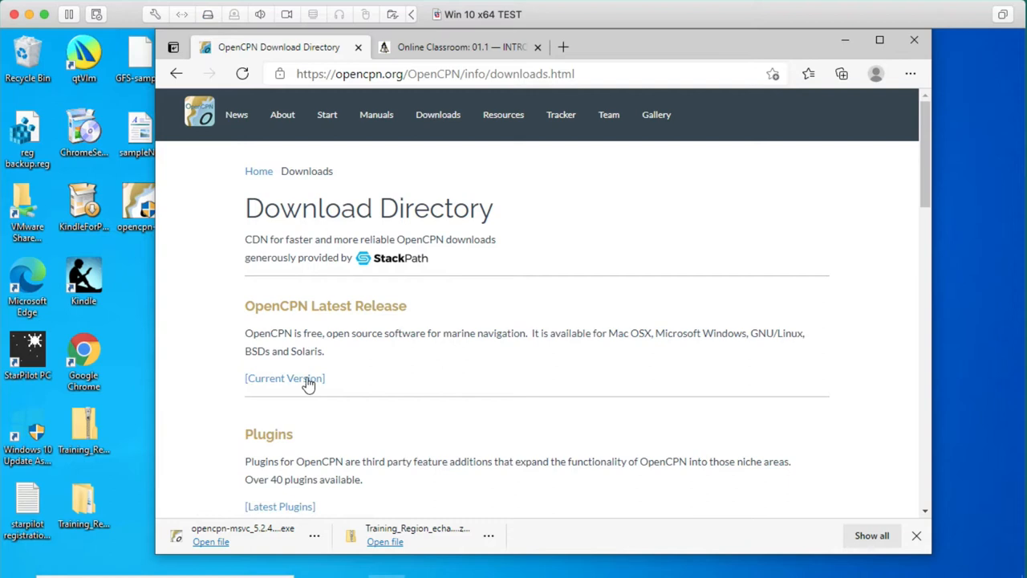
{"action": "left_click", "coordinate": [284, 379]}
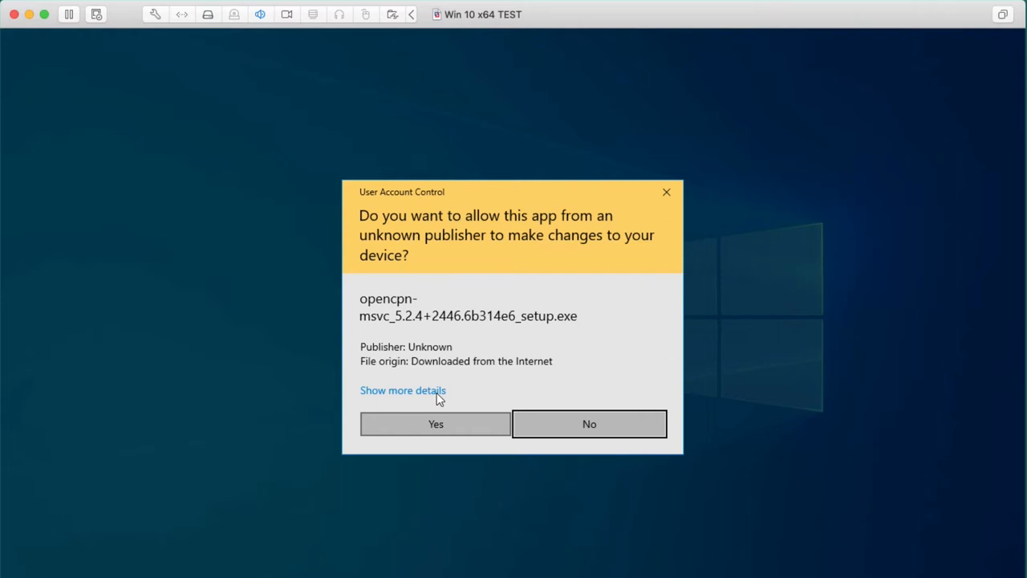
Allow the installer, accept default settings, and finish installing OpenCPN 5.2.4 with launch enabled
{"action": "left_click", "coordinate": [589, 424]}
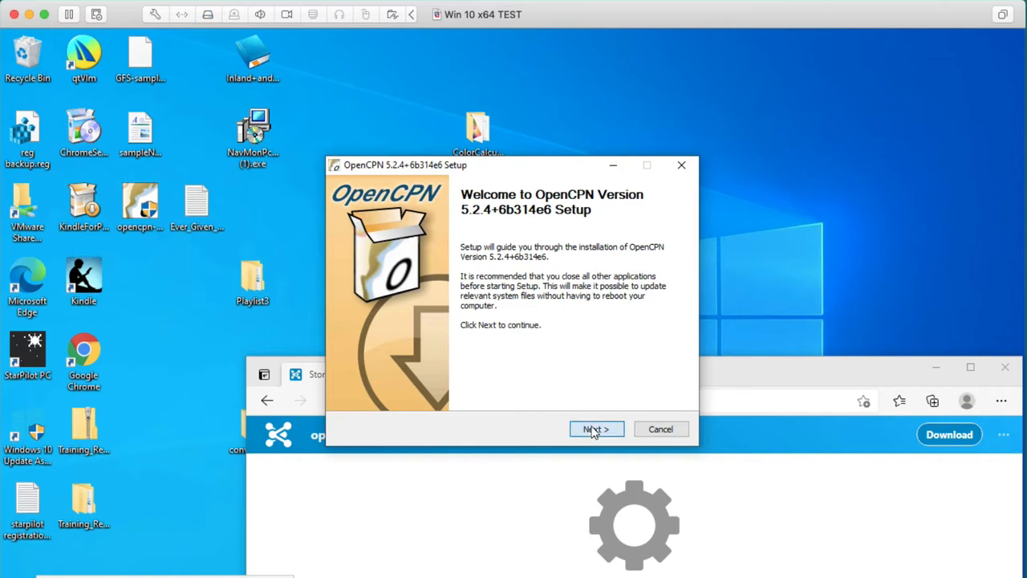
{"action": "left_click", "coordinate": [596, 429]}
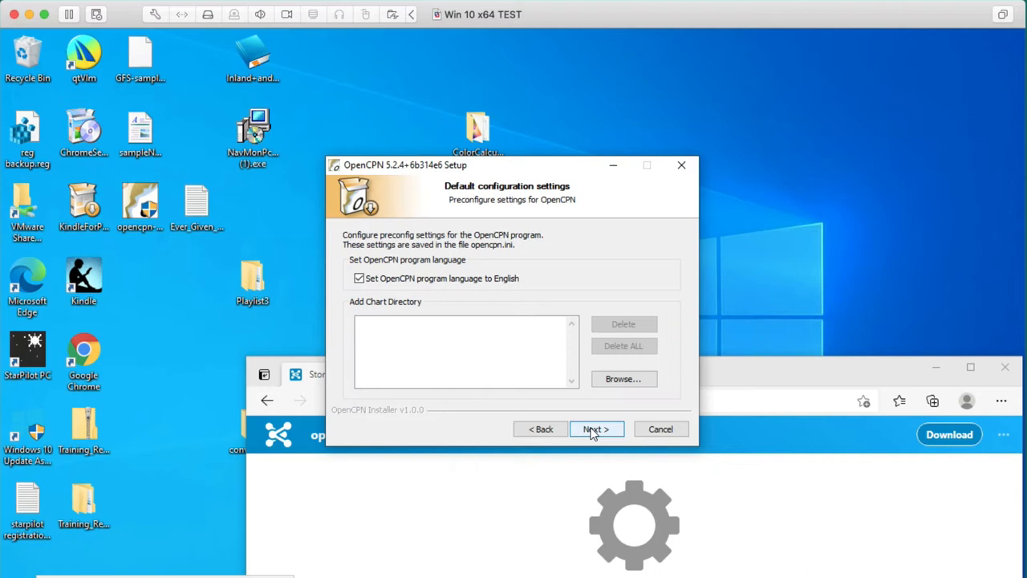
{"action": "left_click", "coordinate": [595, 428]}
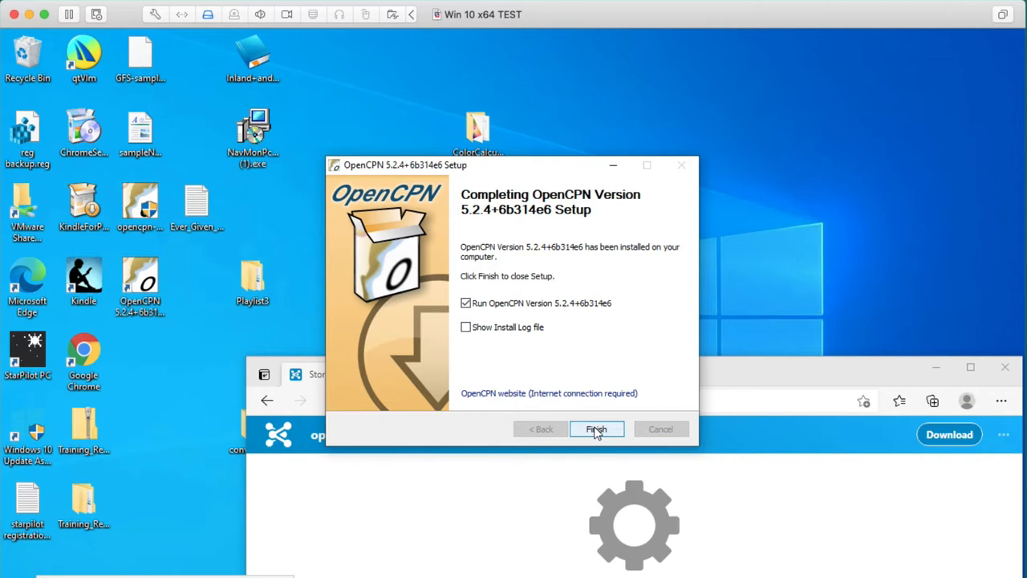
{"action": "mouse_move", "coordinate": [613, 441]}
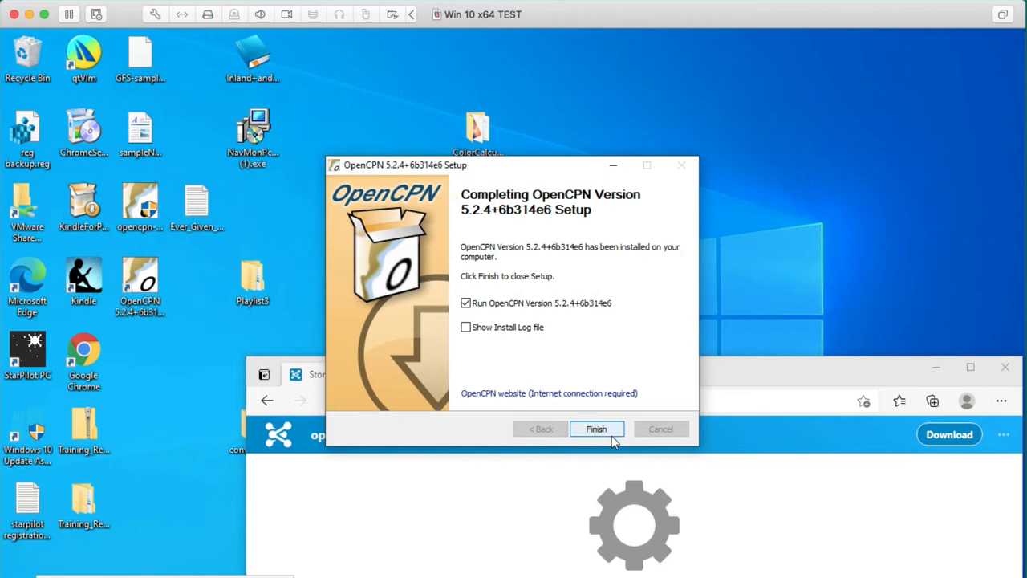
{"action": "left_click", "coordinate": [597, 428]}
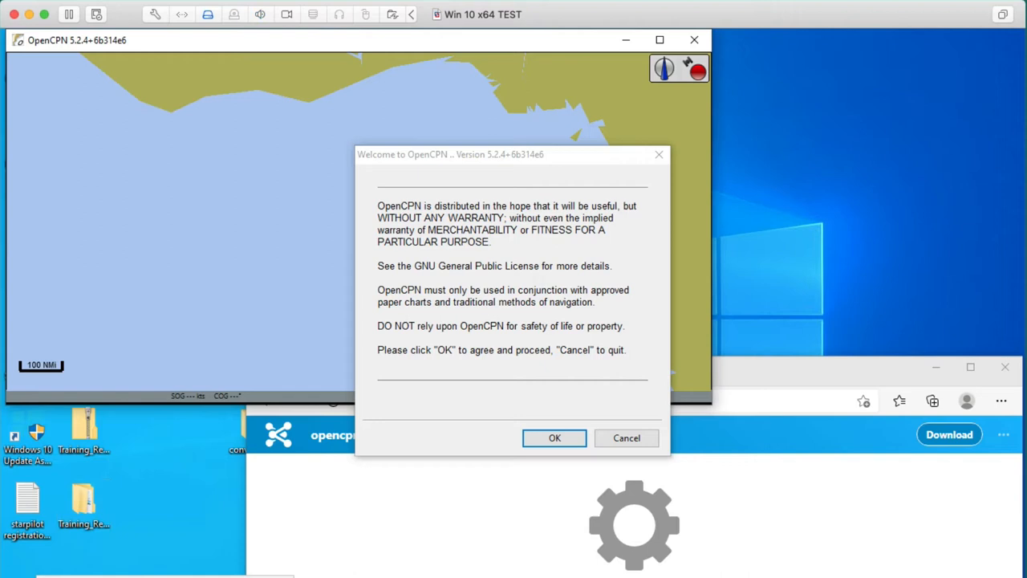
Accept the OpenCPN warranty notice and bring up the Options settings
{"action": "left_click", "coordinate": [556, 437]}
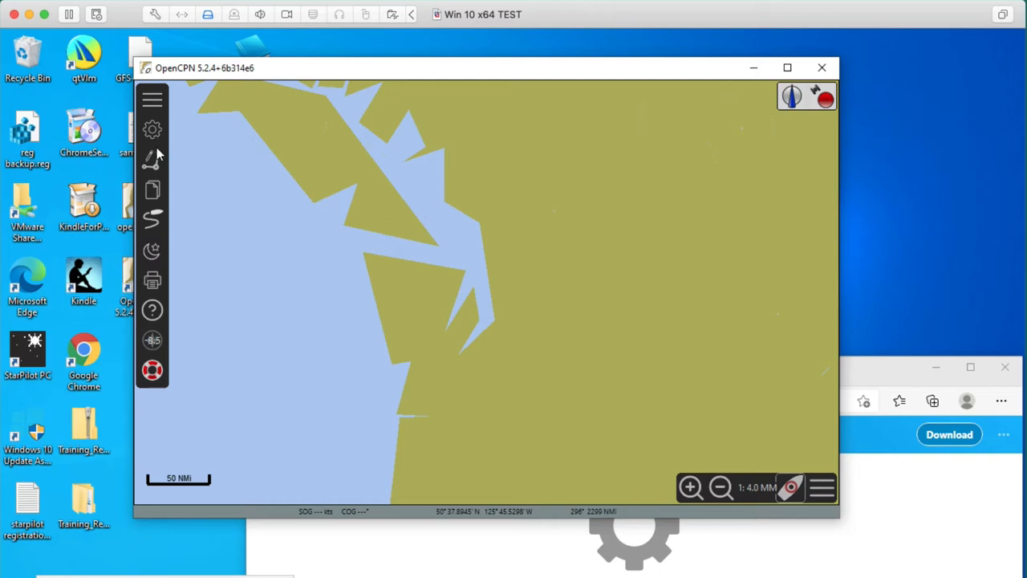
{"action": "left_click", "coordinate": [153, 128]}
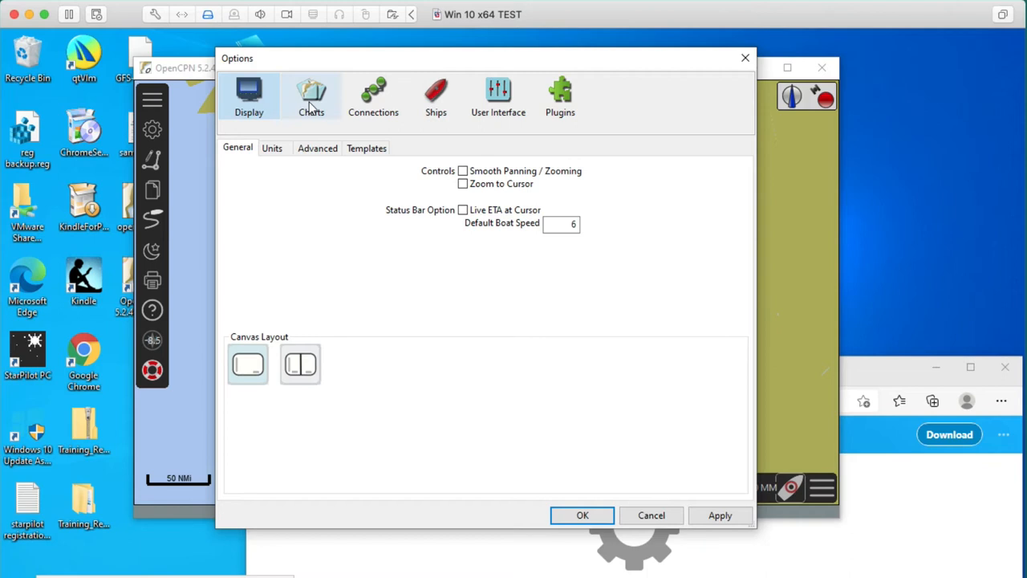
Add the All GSHHG basemaps catalog in Chart Downloader, stored in Documents\Charts\GSHHG
{"action": "left_click", "coordinate": [312, 97]}
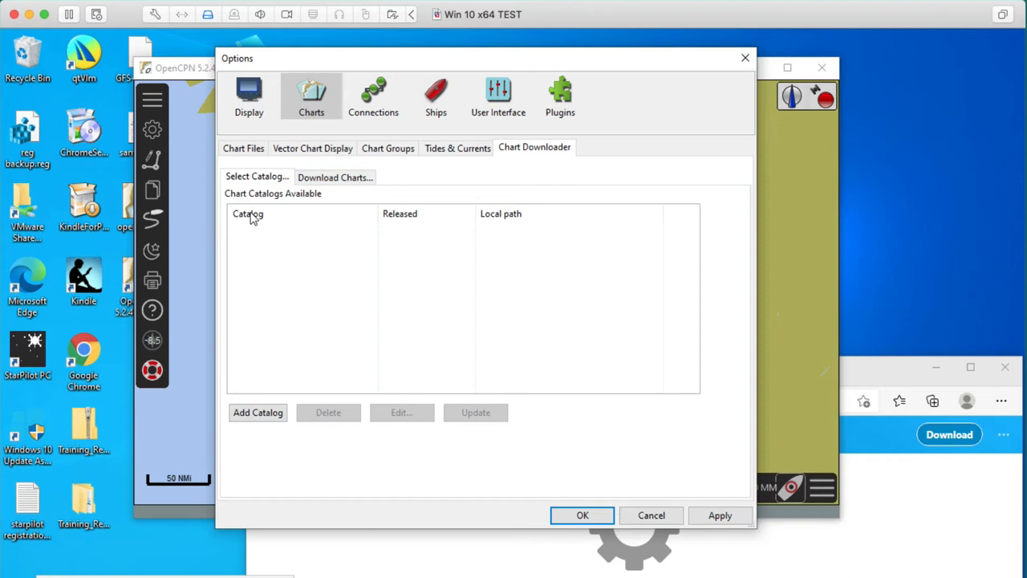
{"action": "left_click", "coordinate": [257, 411]}
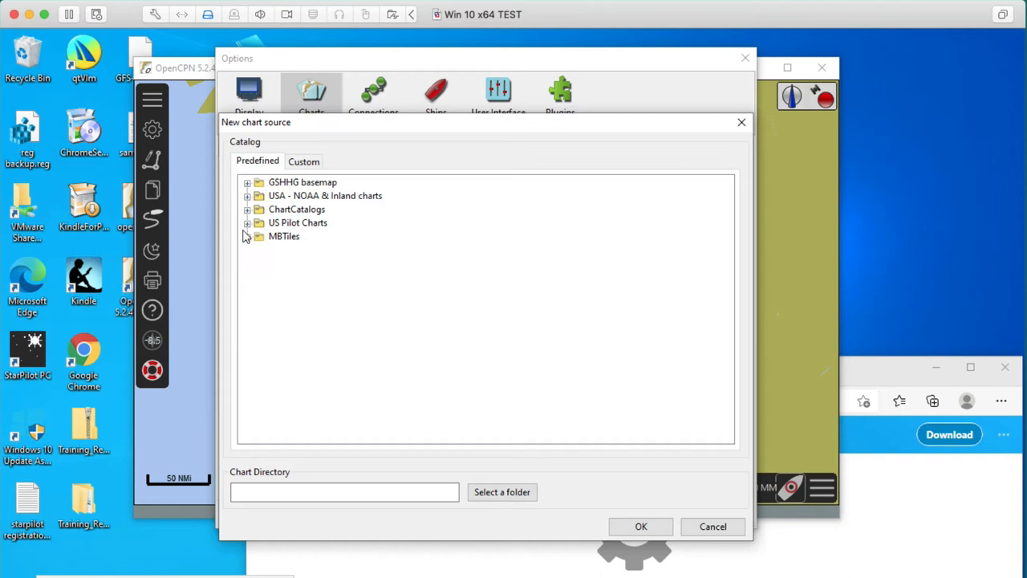
{"action": "left_click", "coordinate": [247, 183]}
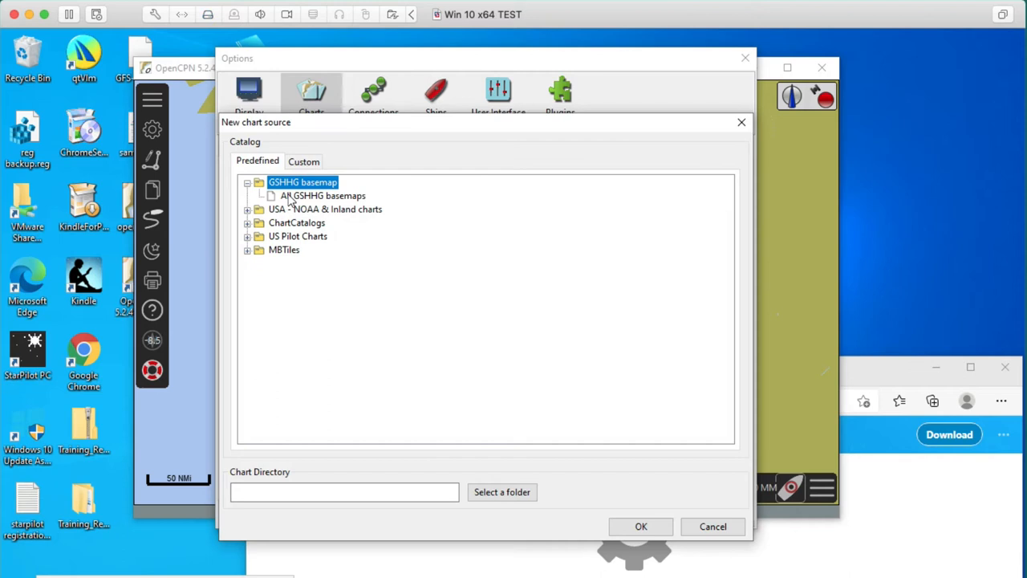
{"action": "left_click", "coordinate": [322, 195]}
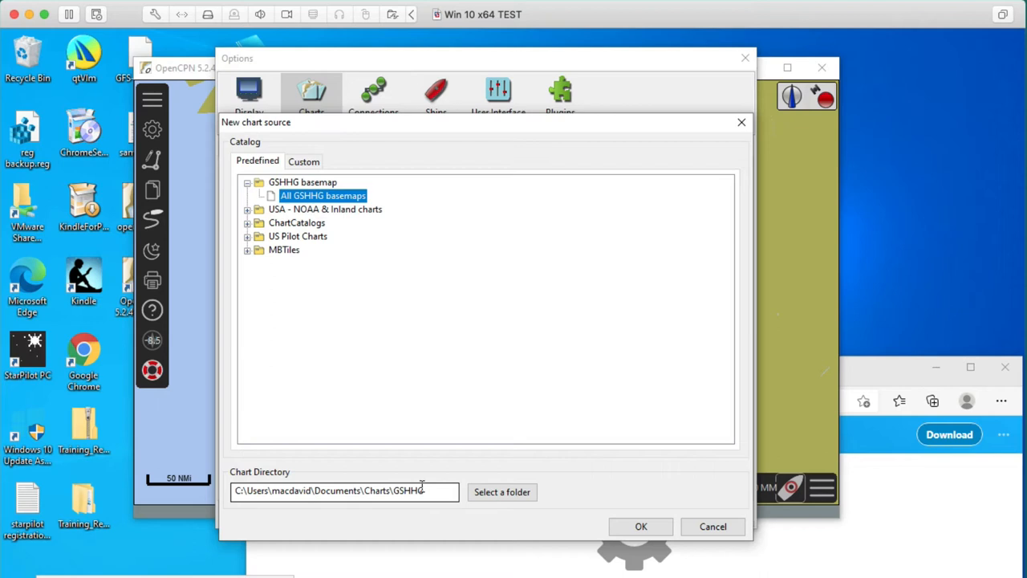
{"action": "left_click", "coordinate": [501, 492]}
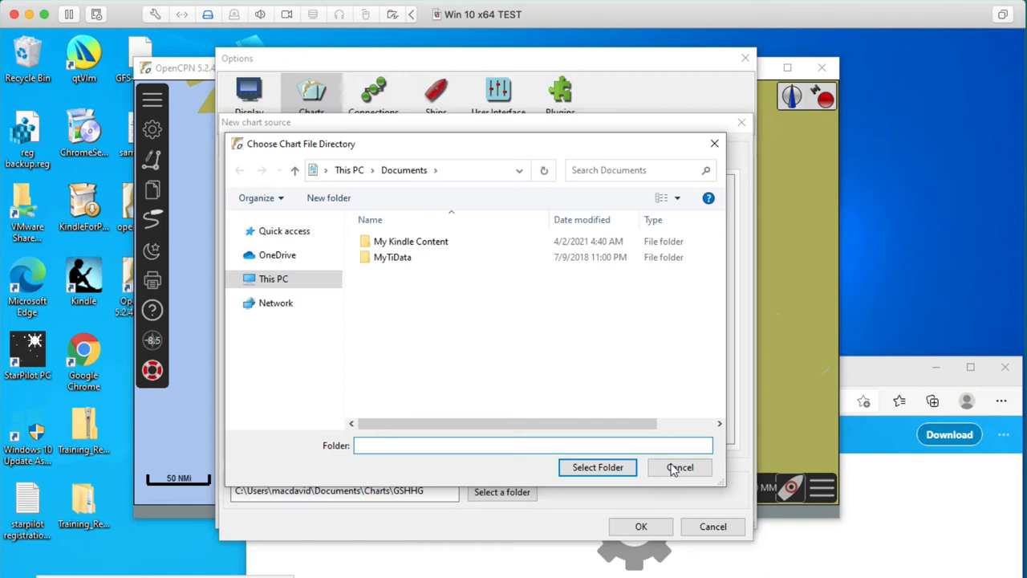
{"action": "left_click", "coordinate": [681, 467]}
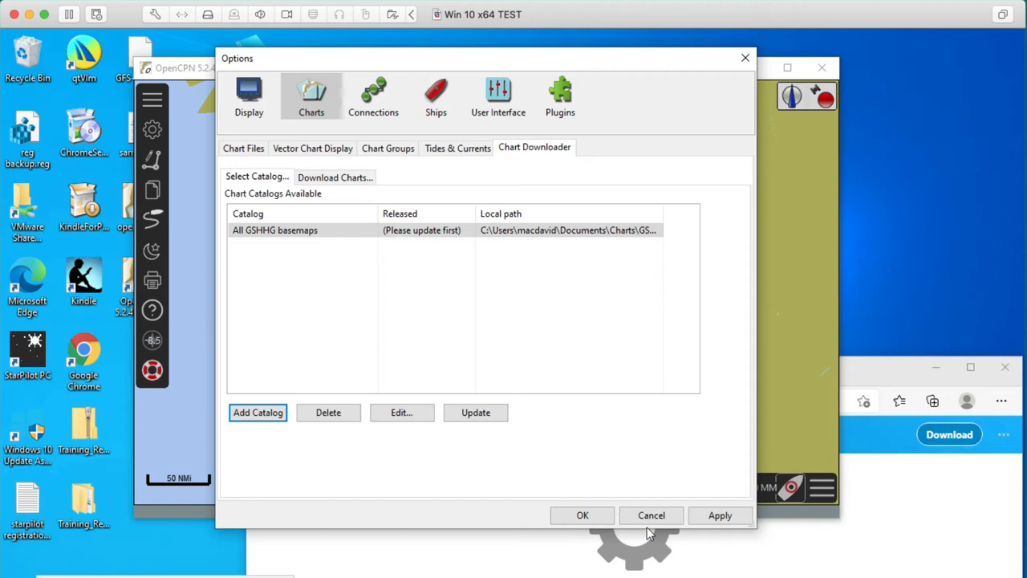
Update the GSHHG catalog, download its full-resolution coastal polygons, and close Options
{"action": "left_click", "coordinate": [476, 410]}
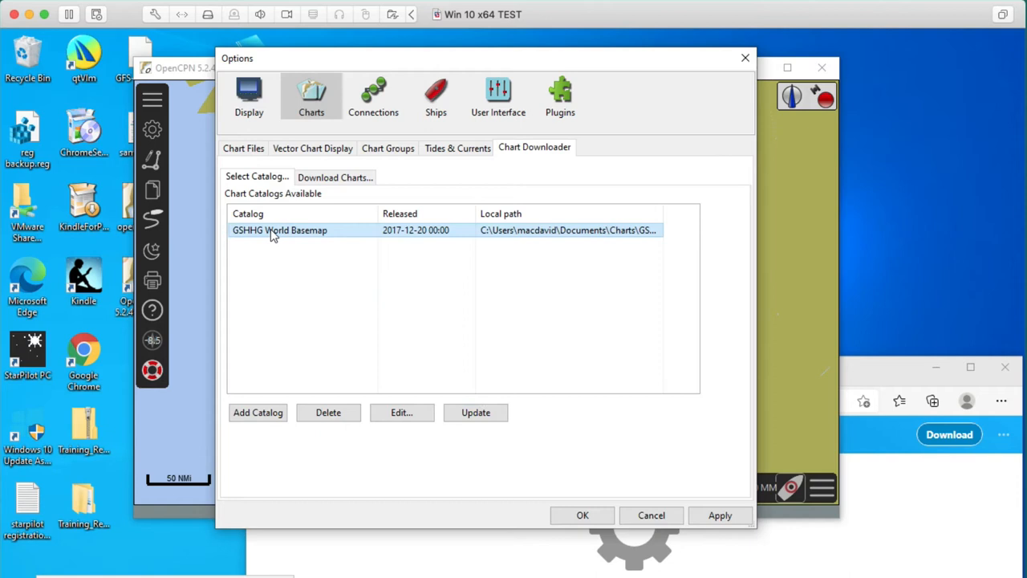
{"action": "left_click", "coordinate": [334, 177]}
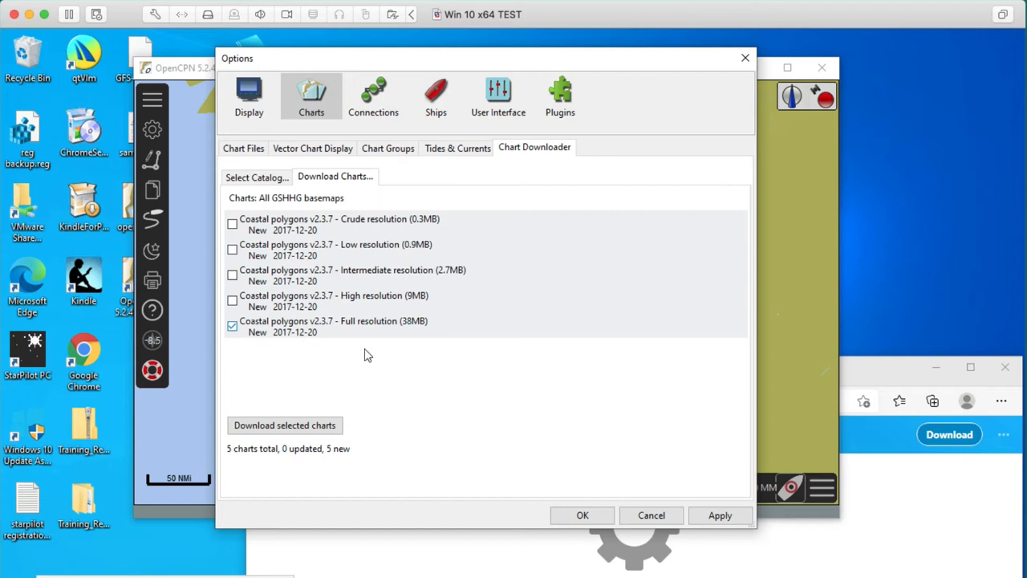
{"action": "left_click", "coordinate": [284, 425]}
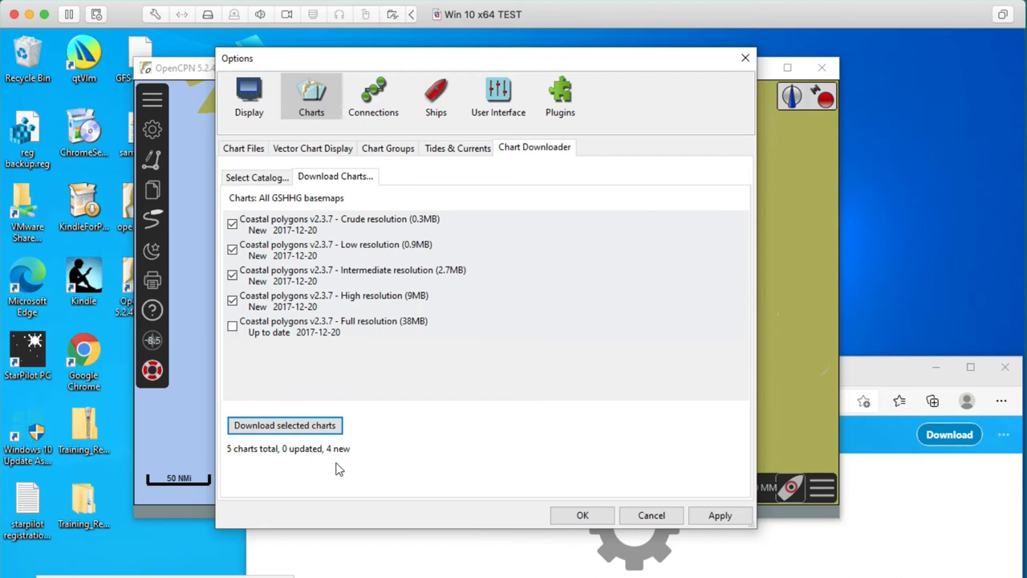
{"action": "left_click", "coordinate": [651, 515]}
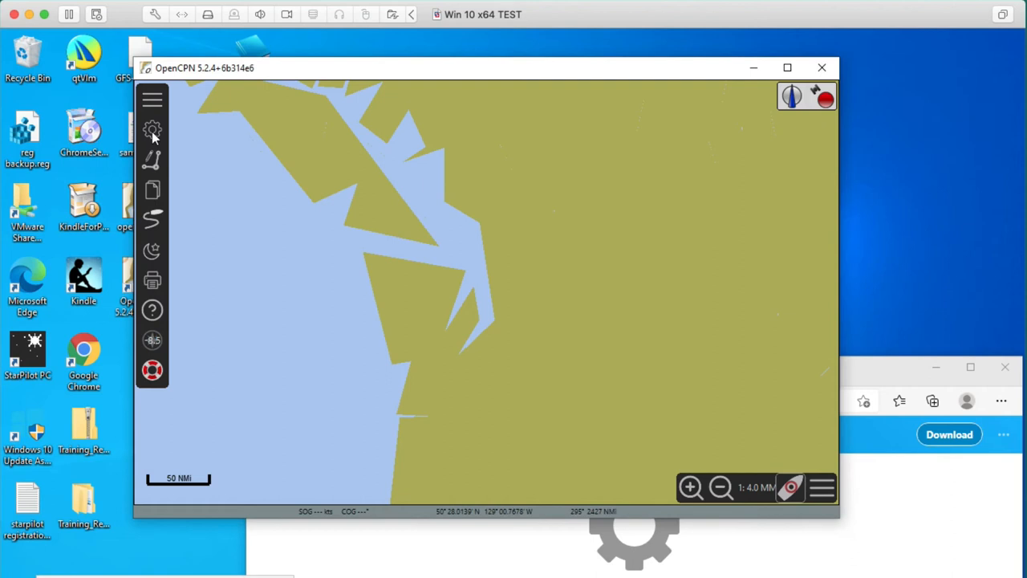
In Options Chart Files, add the Documents\Charts GSHHG folder as a chart directory
{"action": "left_click", "coordinate": [151, 130]}
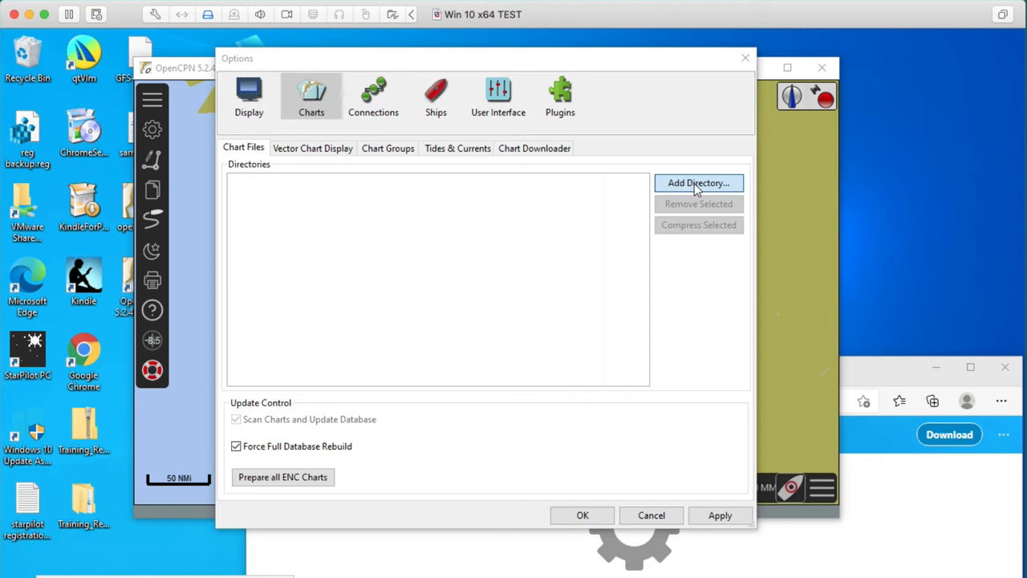
{"action": "left_click", "coordinate": [699, 183]}
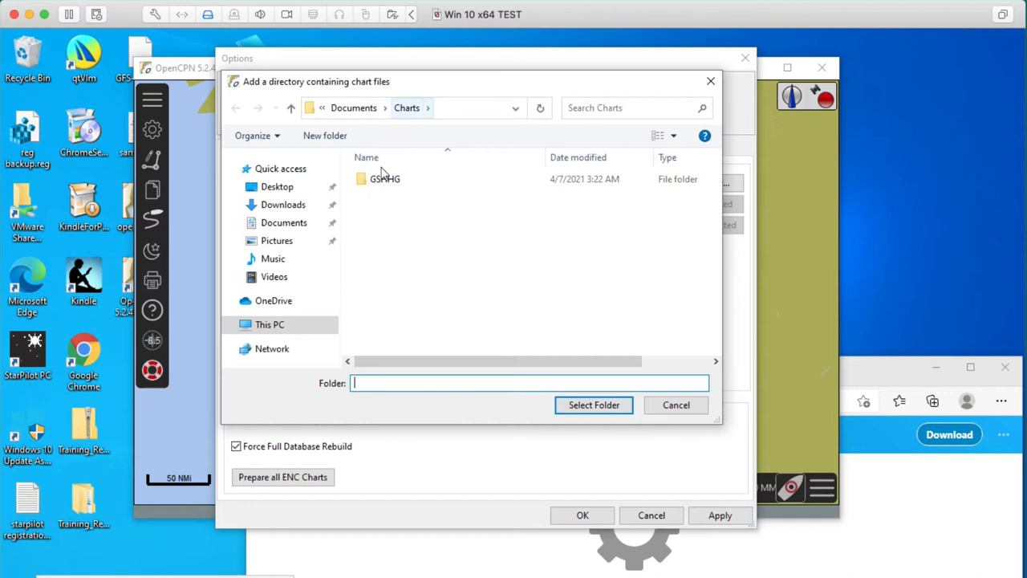
{"action": "left_click", "coordinate": [385, 180]}
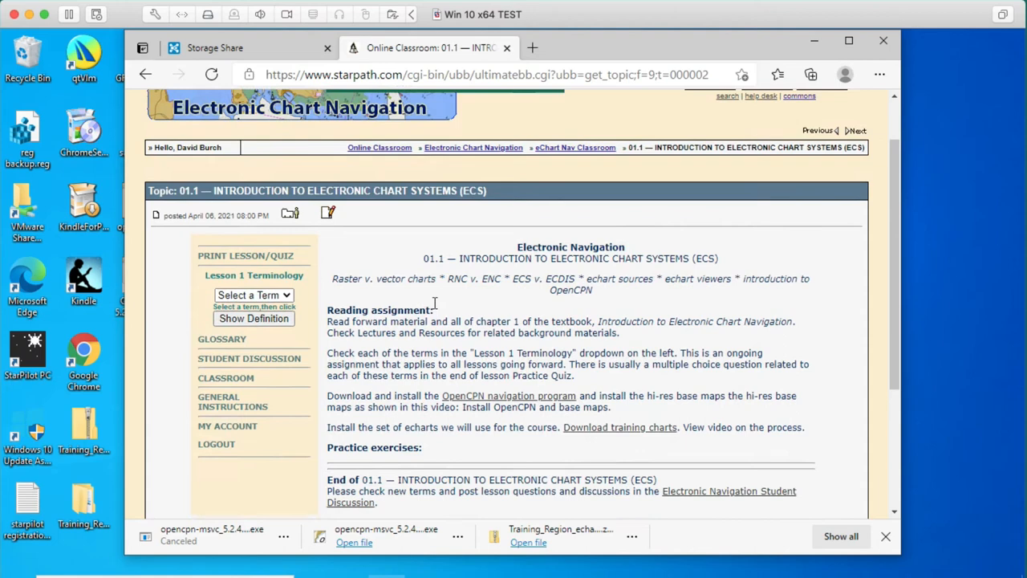
Scroll down the Starpath class page toward the training charts download link
{"action": "scroll", "scroll_direction": "down", "scroll_amount": 3}
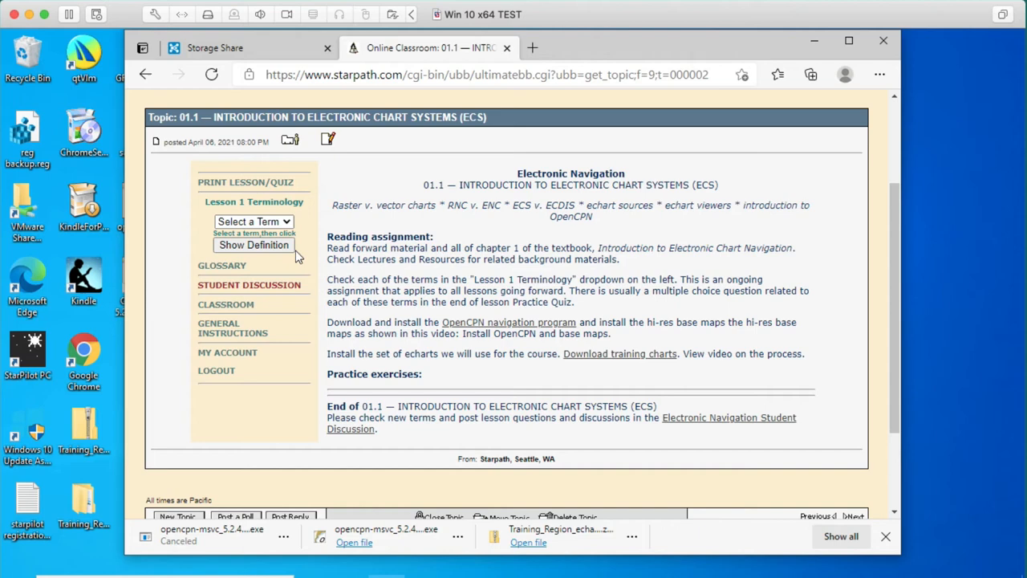
{"action": "mouse_move", "coordinate": [605, 363]}
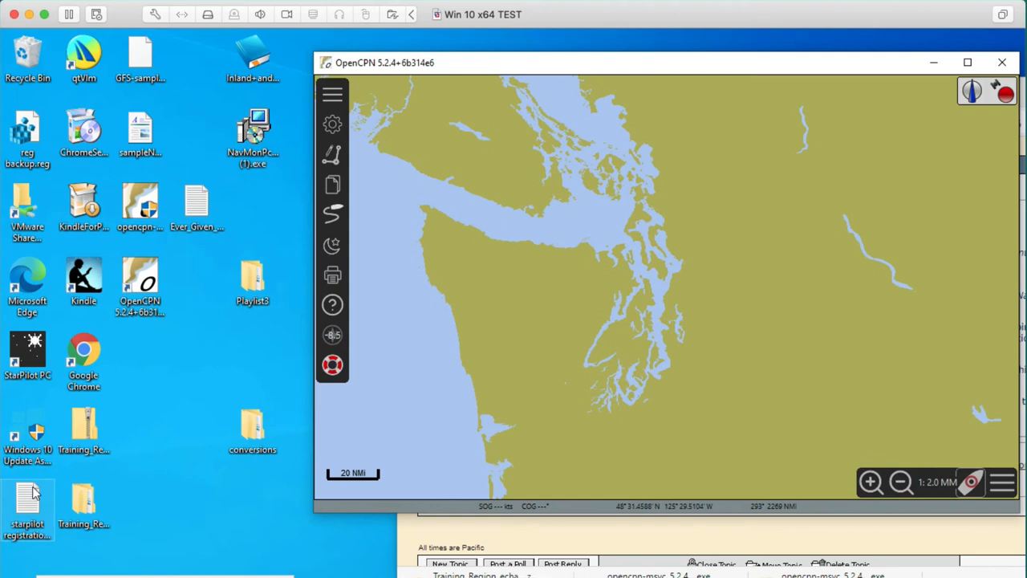
Extract the downloaded Training_Region_echarts zip archive on the desktop
{"action": "left_click", "coordinate": [84, 430]}
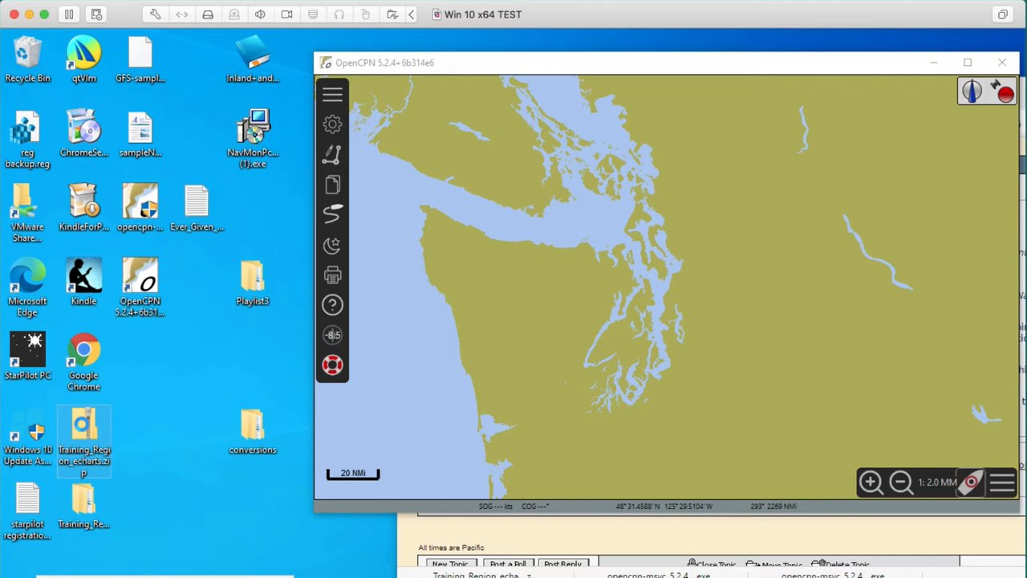
{"action": "right_click", "coordinate": [84, 433]}
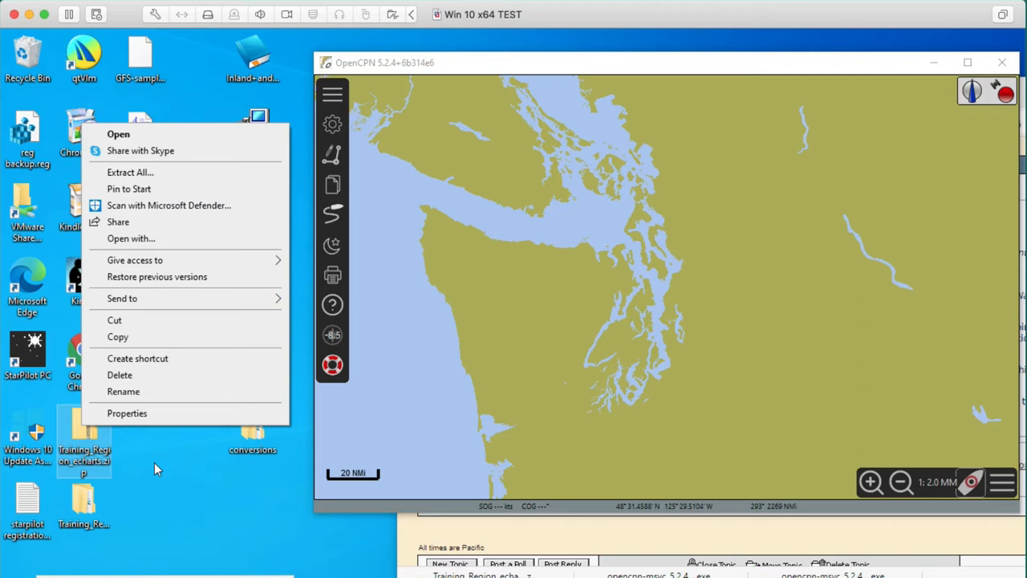
{"action": "left_click", "coordinate": [119, 135]}
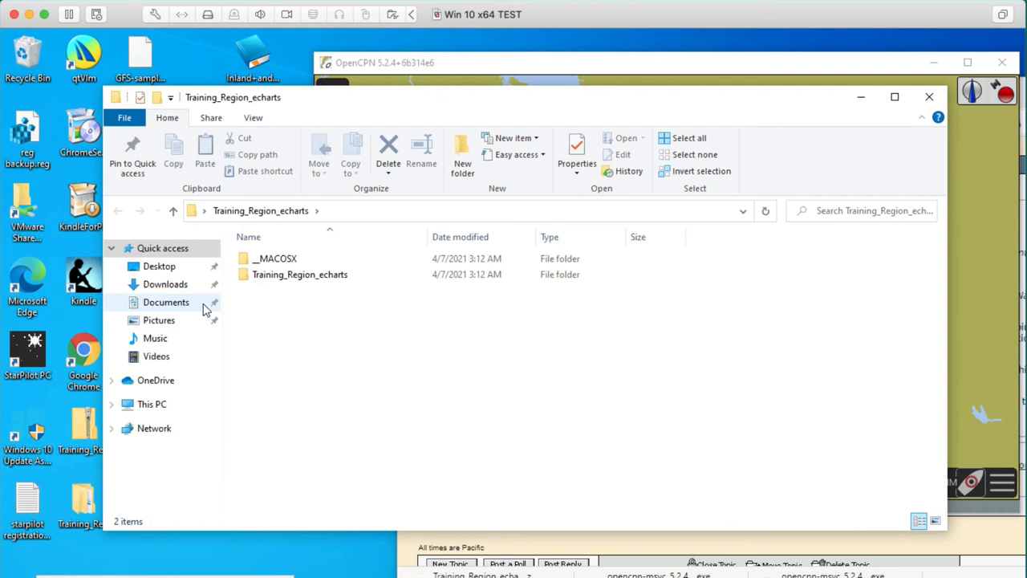
{"action": "mouse_move", "coordinate": [536, 324]}
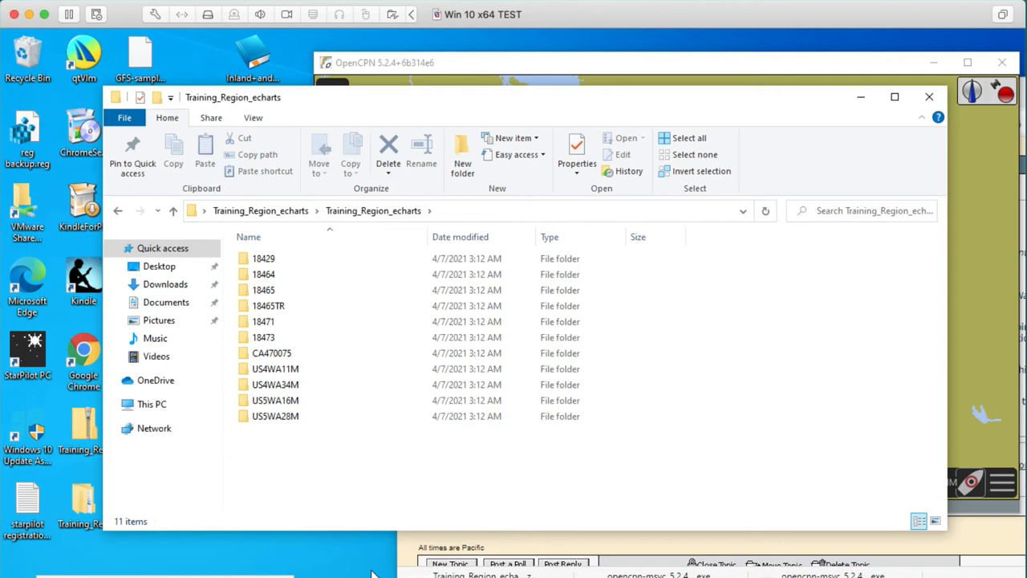
Open the inner Training_Region_echarts folder to check its chart folders
{"action": "left_click", "coordinate": [271, 353]}
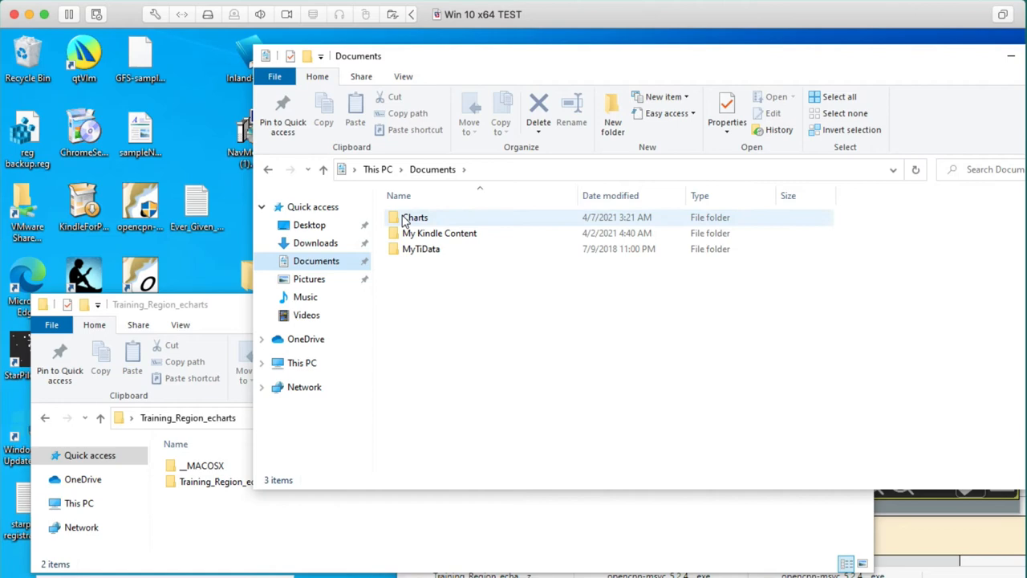
Open Documents\Charts\GSHHG to confirm the basemap files, then return to OpenCPN
{"action": "double_click", "coordinate": [414, 217]}
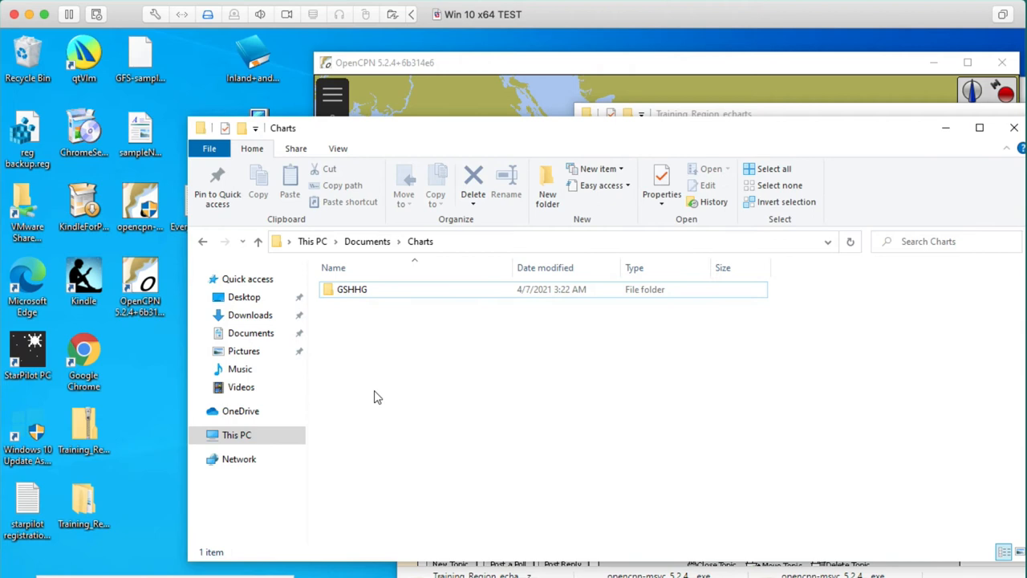
{"action": "double_click", "coordinate": [352, 289]}
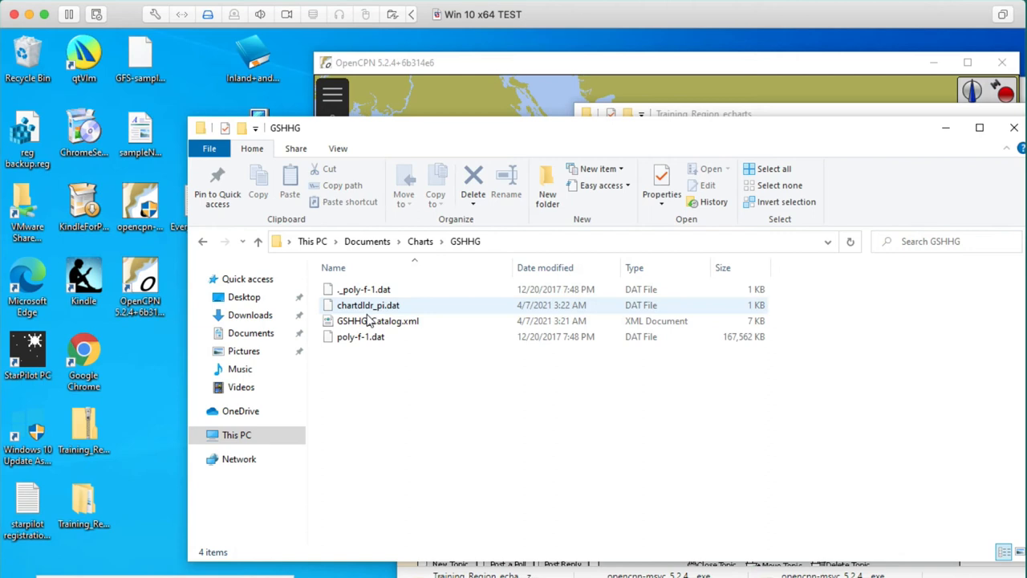
{"action": "left_click", "coordinate": [203, 241]}
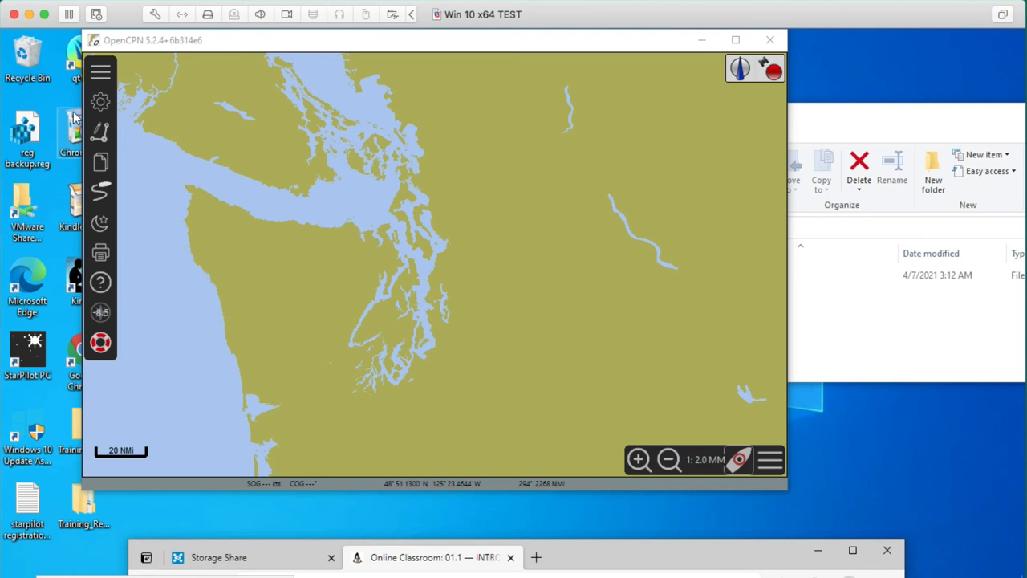
Add Documents\Charts\Training_Region_echarts as a second chart directory alongside GSHHG and apply
{"action": "left_click", "coordinate": [99, 103]}
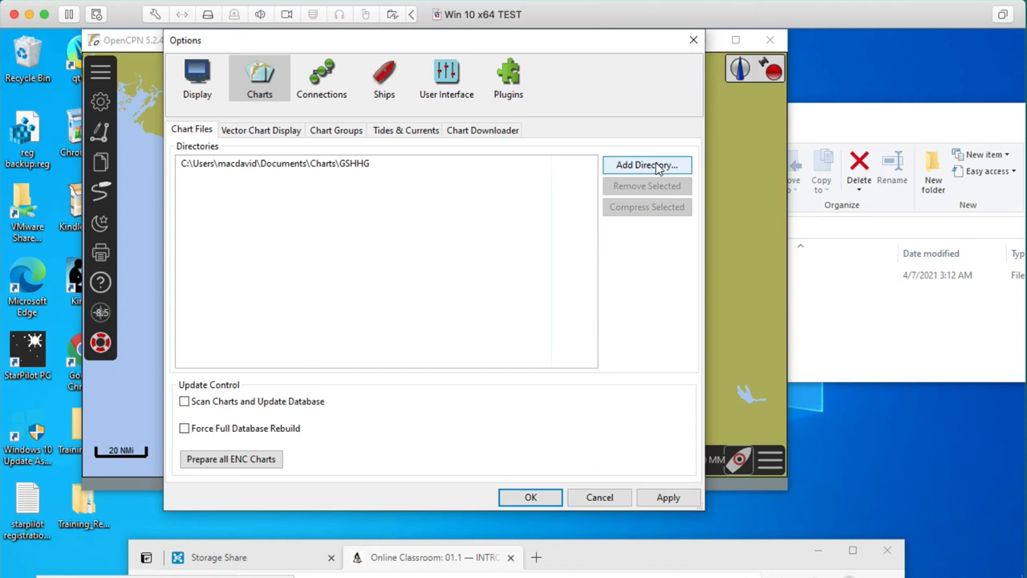
{"action": "left_click", "coordinate": [646, 164]}
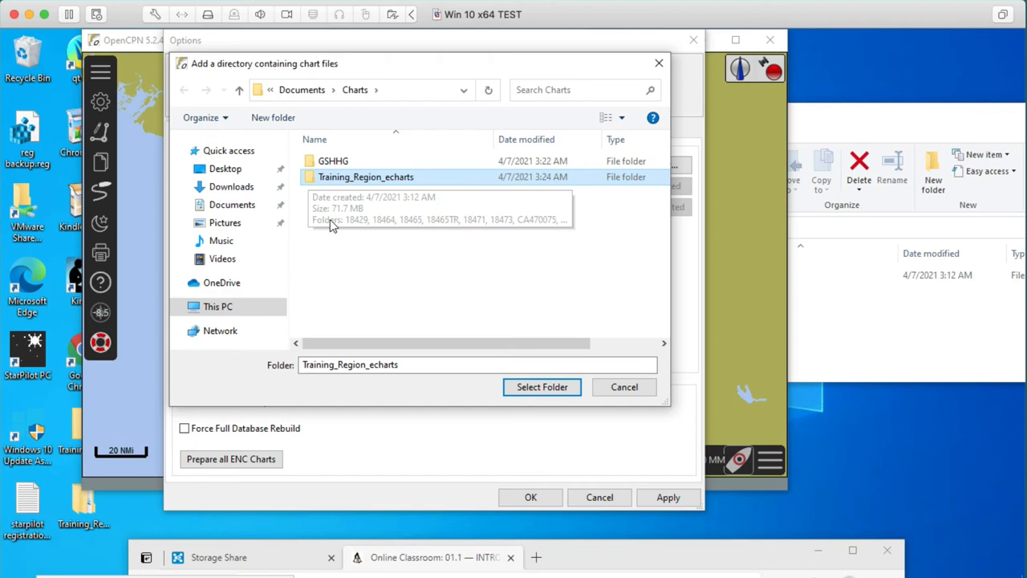
{"action": "left_click", "coordinate": [543, 386]}
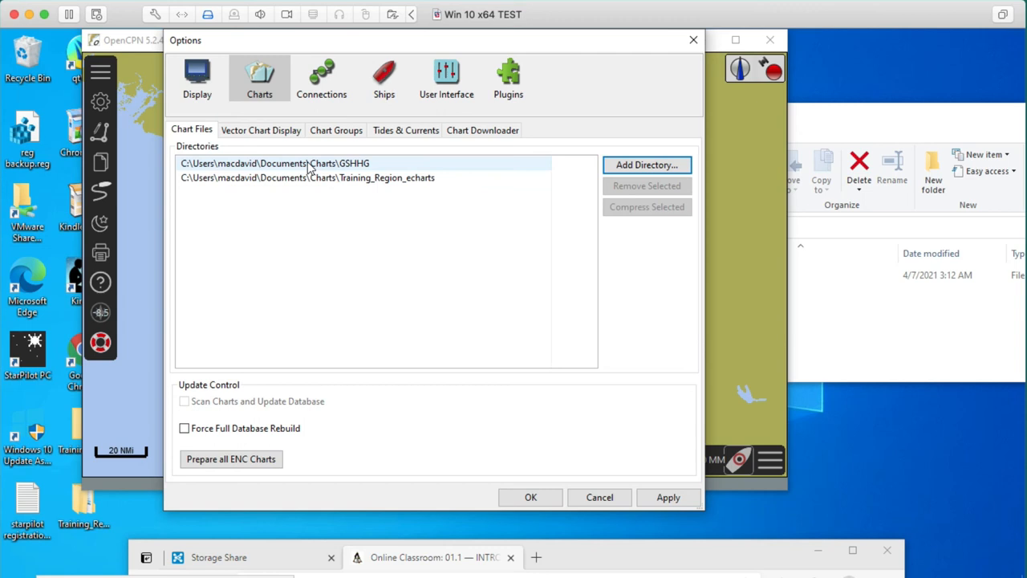
{"action": "left_click", "coordinate": [307, 177]}
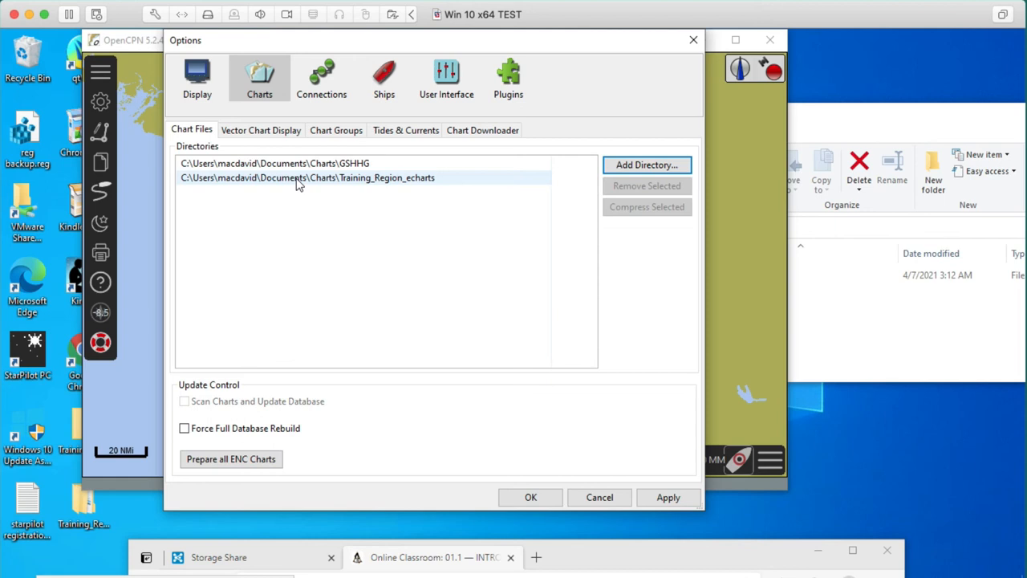
{"action": "left_click", "coordinate": [275, 163]}
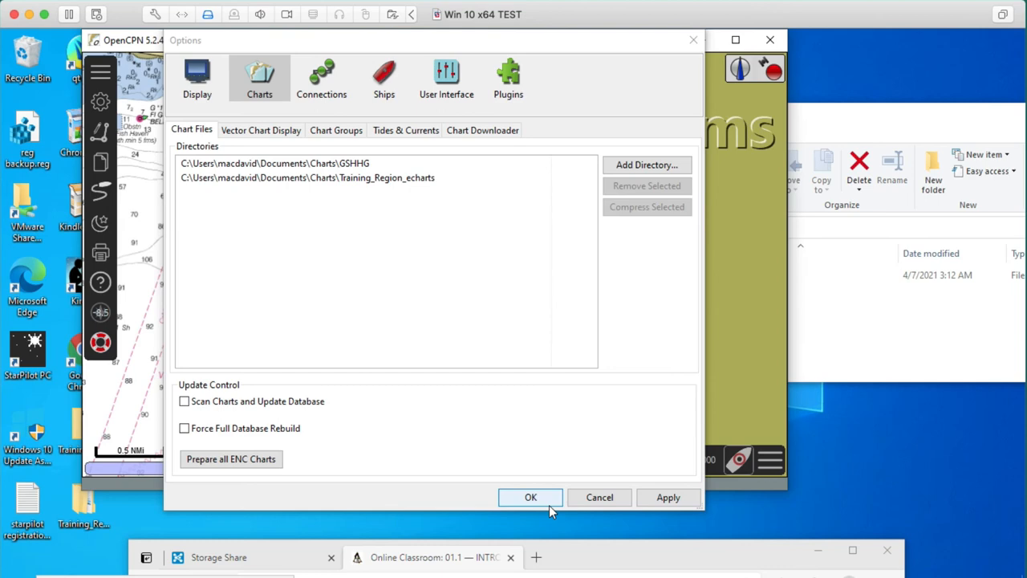
Confirm the Options with OK so the Puget Sound training charts load around Whidbey Island
{"action": "left_click", "coordinate": [530, 497]}
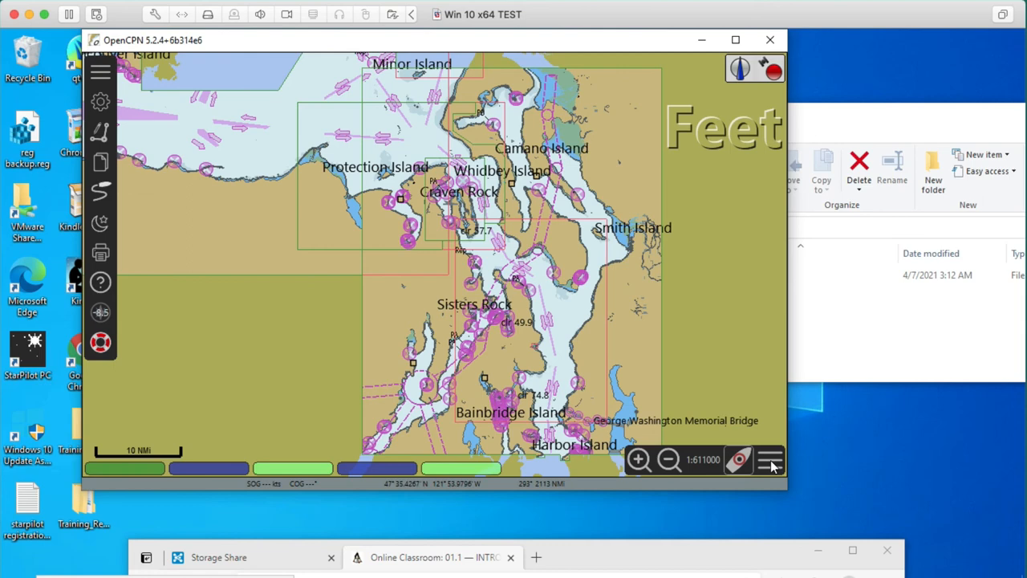
{"action": "mouse_move", "coordinate": [764, 472]}
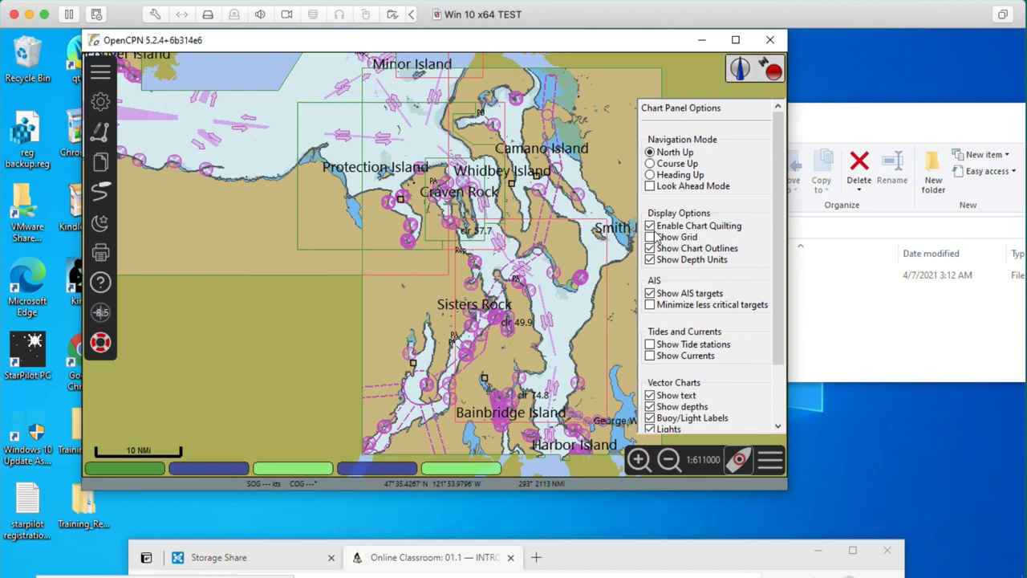
Review the Chart Panel Options, keeping quilting, chart outlines and depth units enabled
{"action": "left_click", "coordinate": [650, 225]}
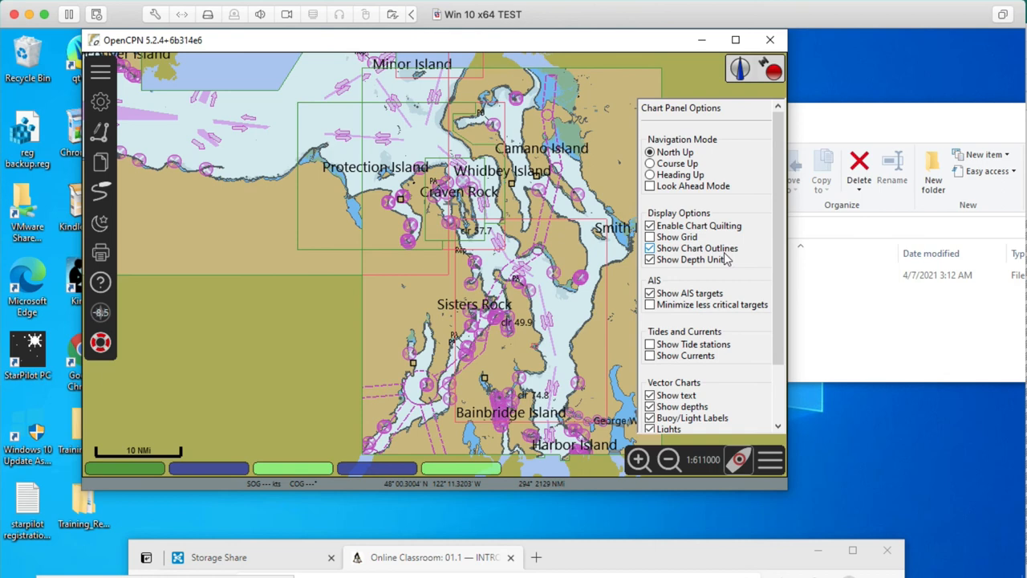
{"action": "left_click", "coordinate": [650, 247]}
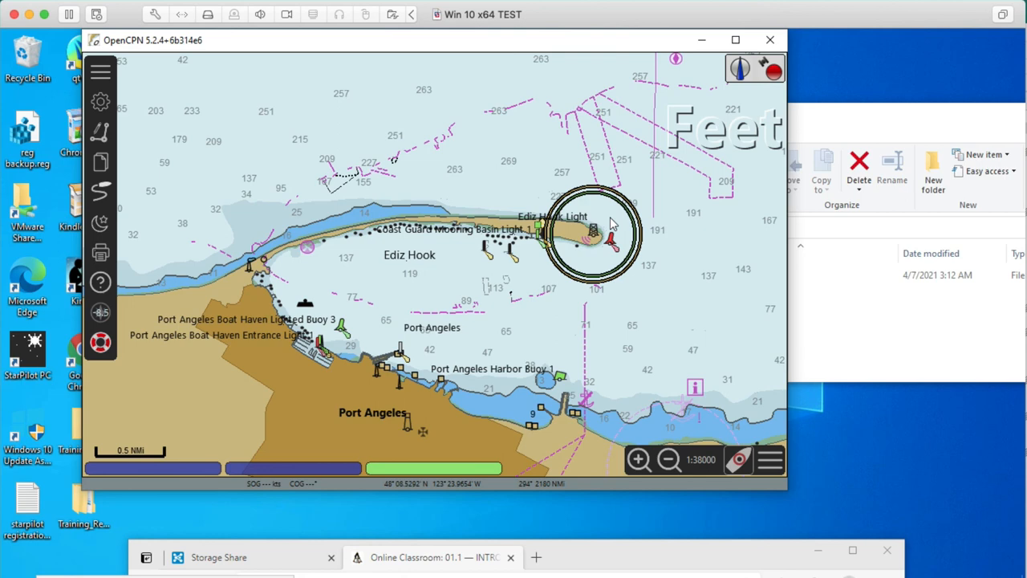
Reopen the Options dialog showing the GSHHG and Training_Region_echarts directories
{"action": "left_click", "coordinate": [99, 103]}
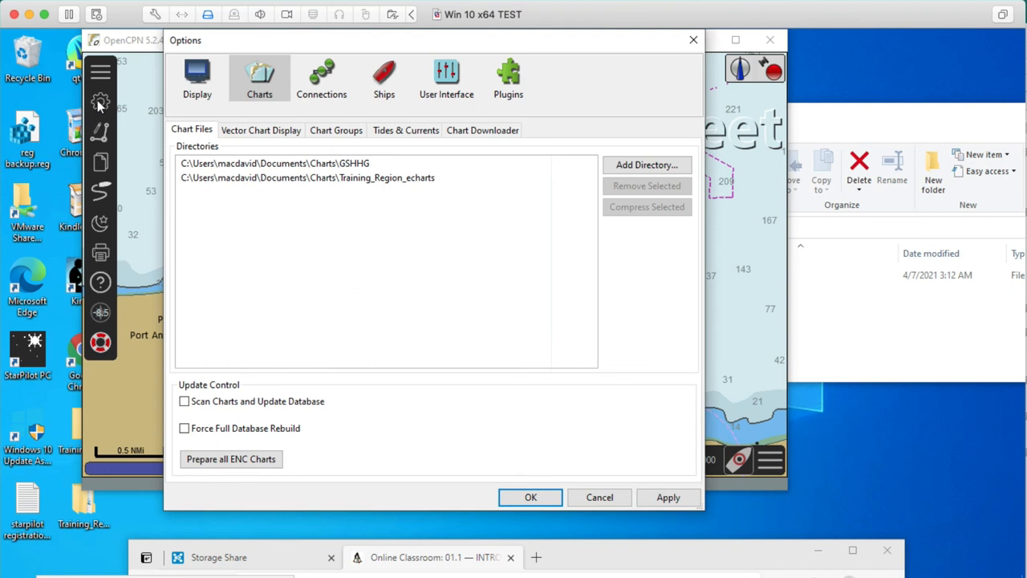
{"action": "left_click", "coordinate": [196, 77]}
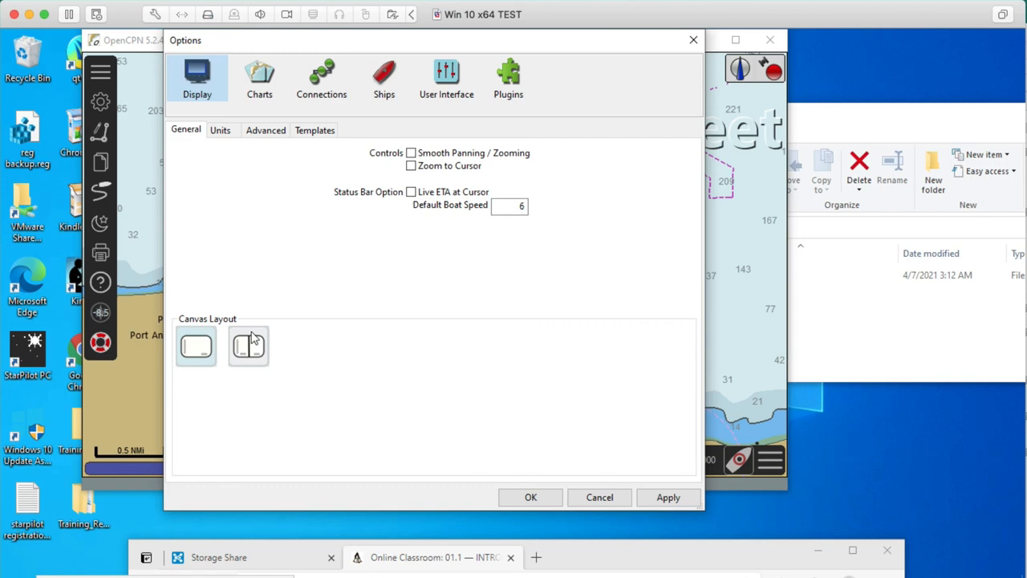
{"action": "left_click", "coordinate": [529, 498]}
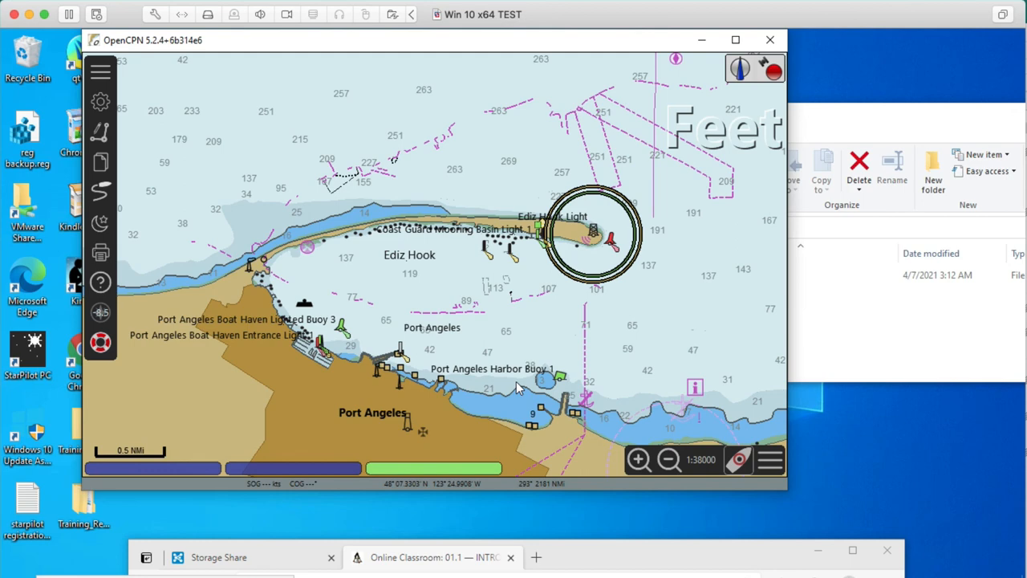
{"action": "mouse_move", "coordinate": [491, 173]}
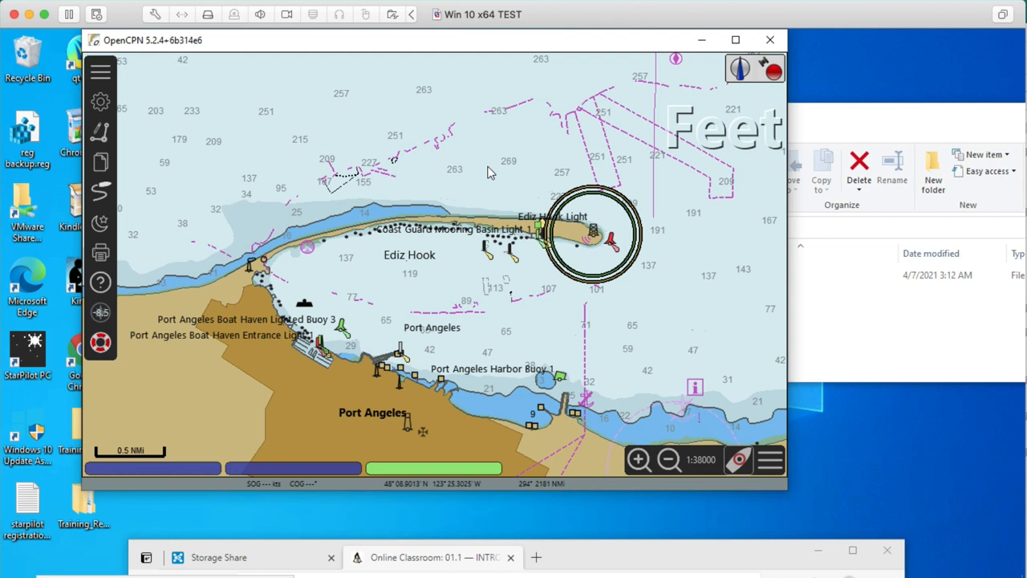